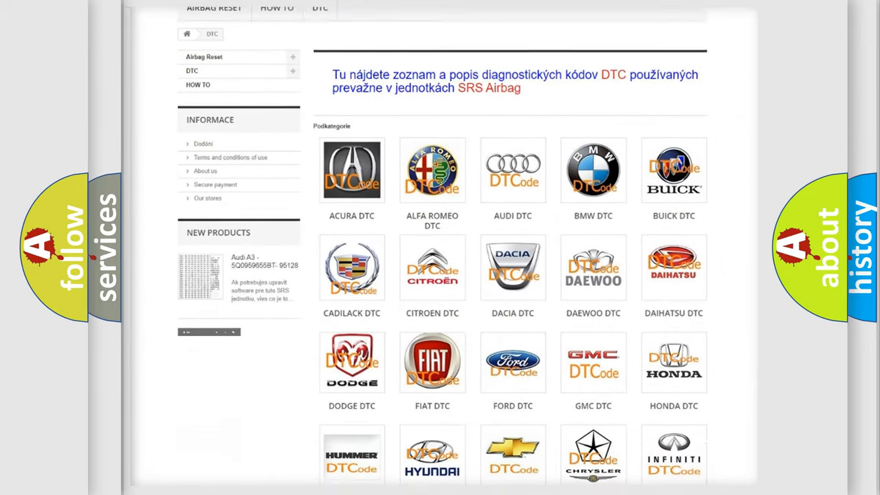
pyautogui.scroll(-3)
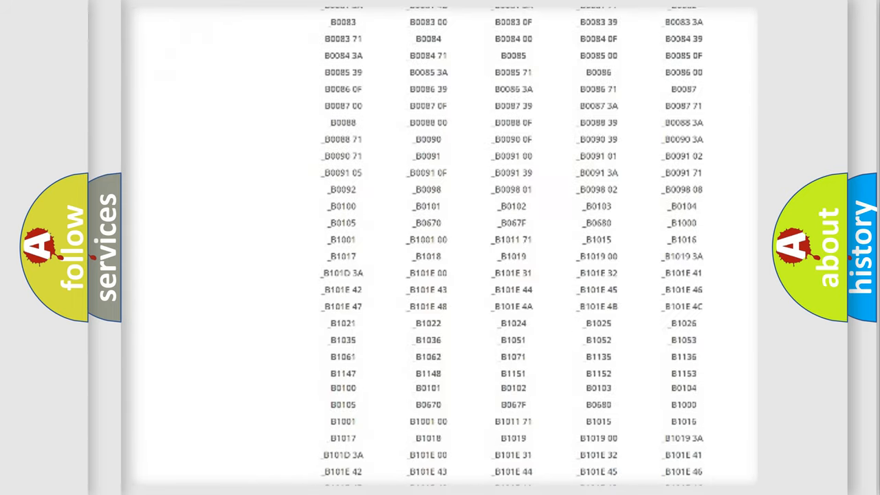
pyautogui.scroll(3)
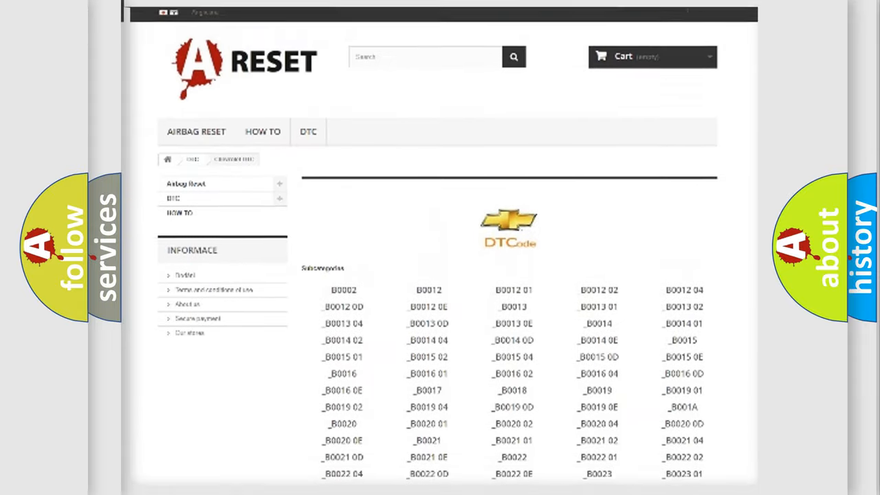